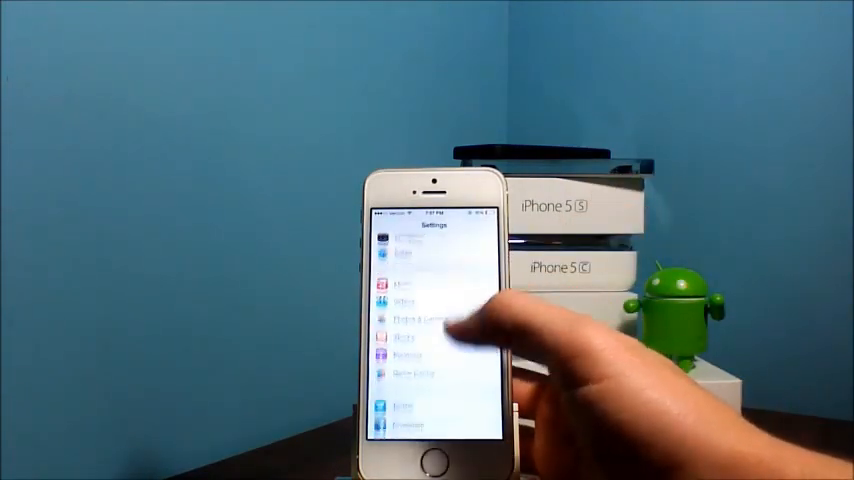
Scroll down the Settings list to the tweaks showing Classic Dock, Cylinder, Flux and LockGlyph.
scroll(down, 3)
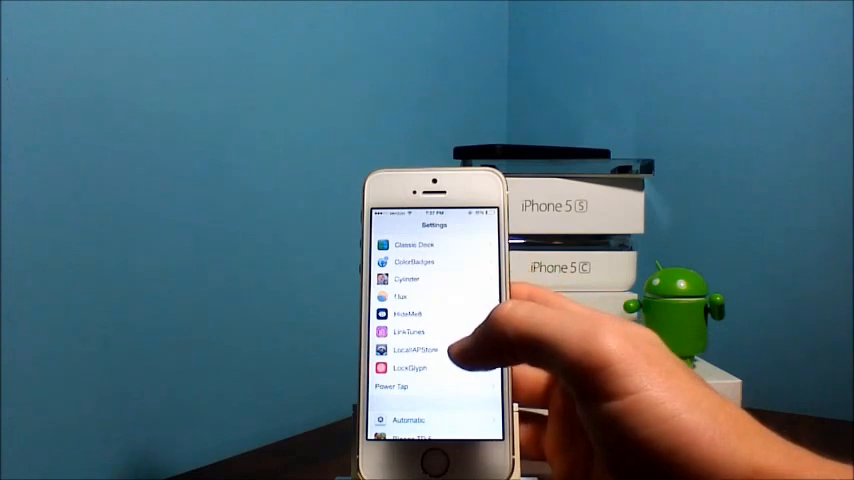
Open LockGlyph's settings page and browse its animation, colour and failed-unlock options.
click(408, 368)
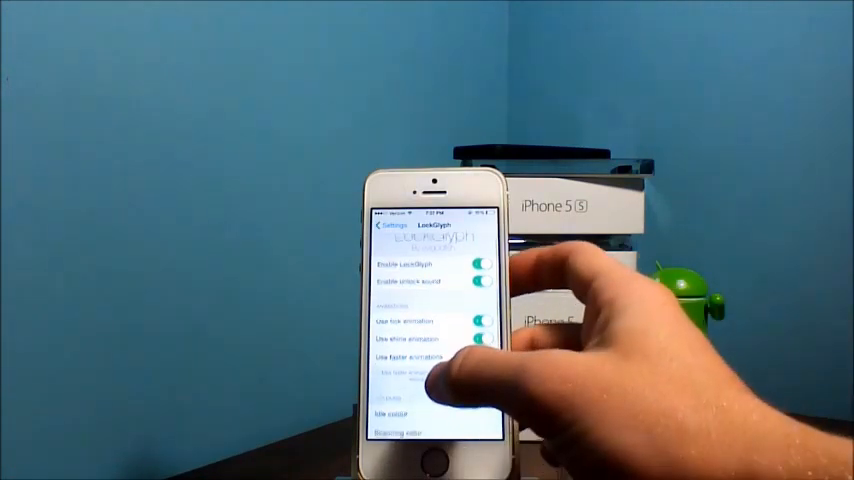
scroll(up, 3)
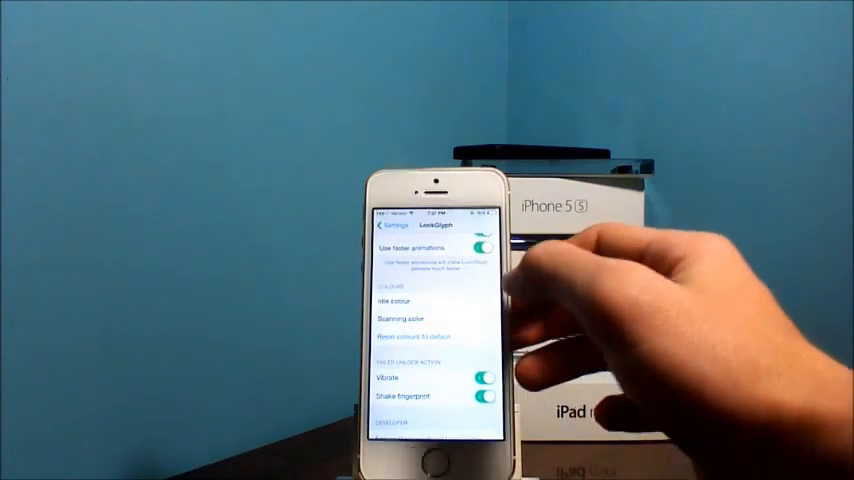